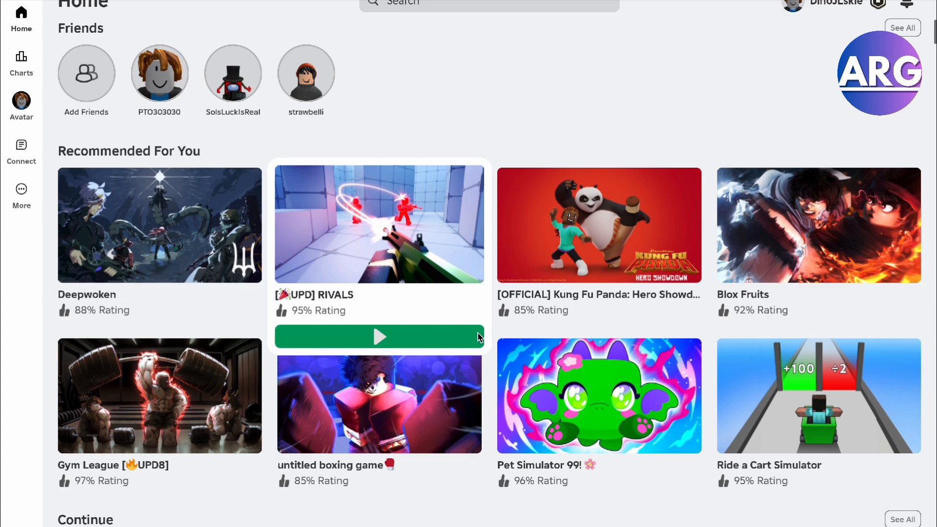
mouse_move(357, 137)
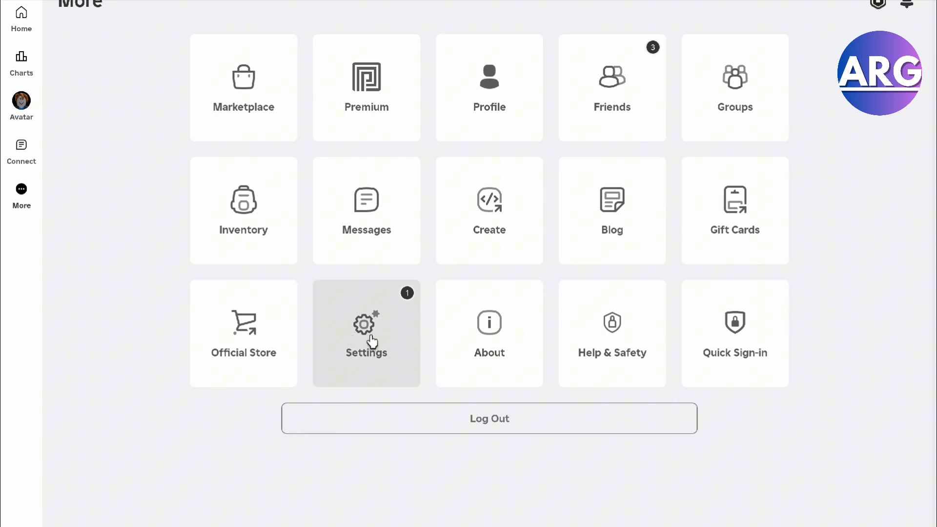
Step: Go to account Settings and bring up Parental Controls, where Parent PIN is off
click(367, 333)
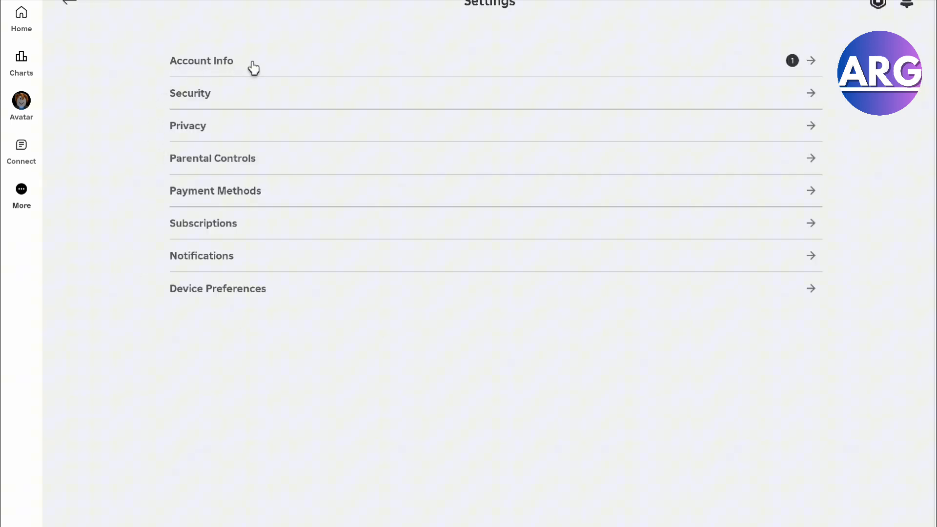
mouse_move(313, 69)
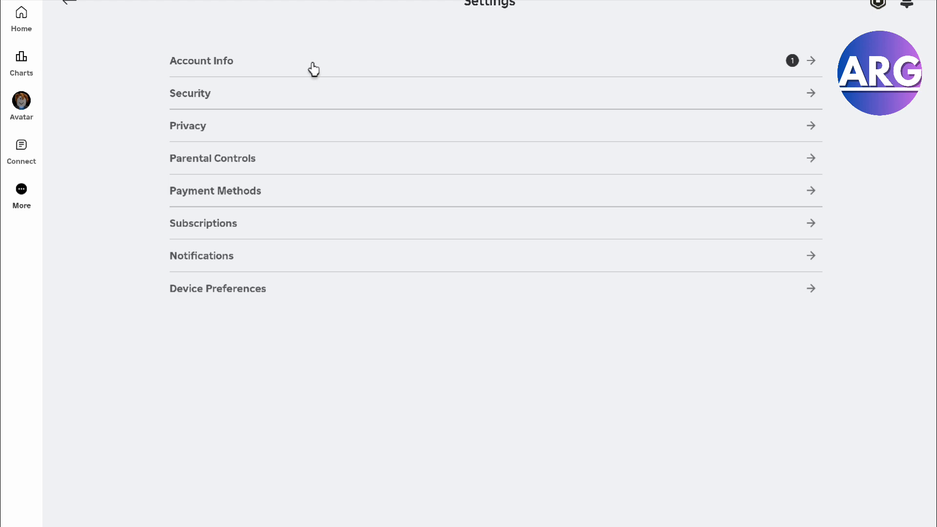
mouse_move(254, 244)
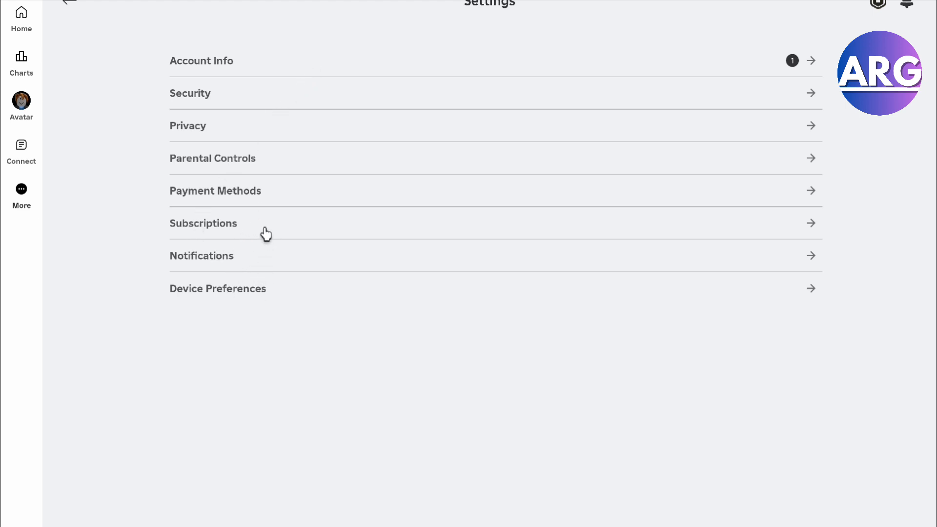
click(212, 158)
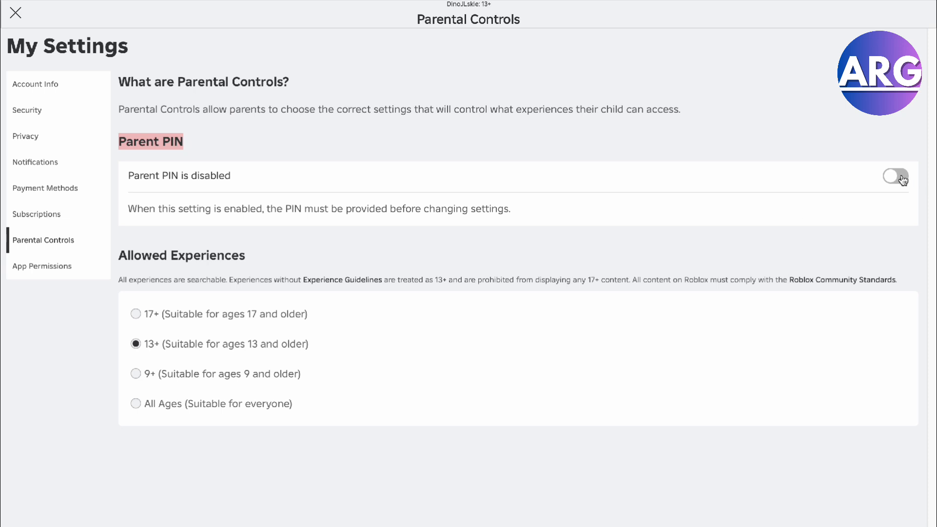
click(896, 176)
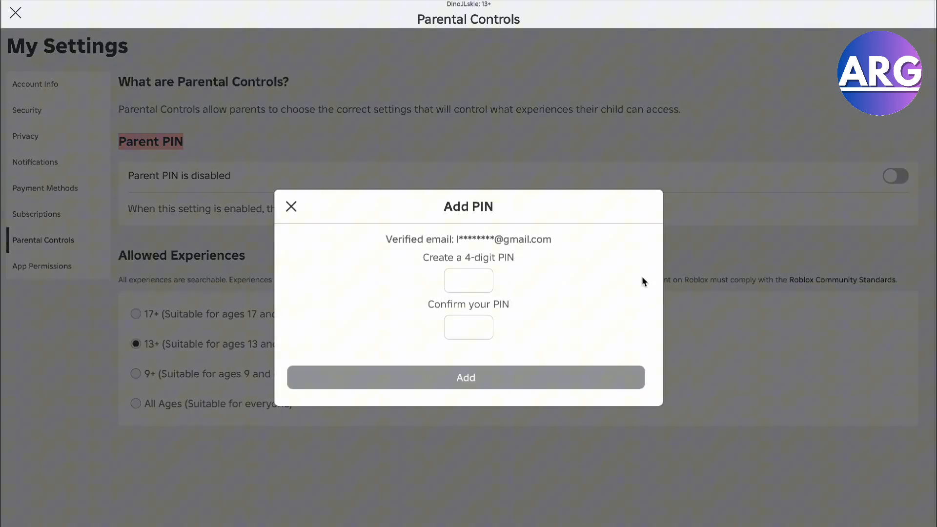
mouse_move(696, 231)
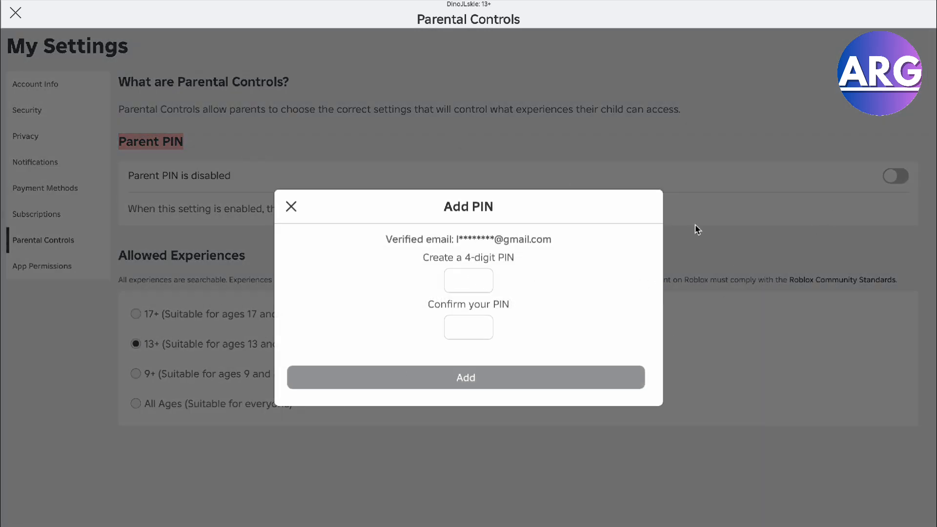
mouse_move(585, 328)
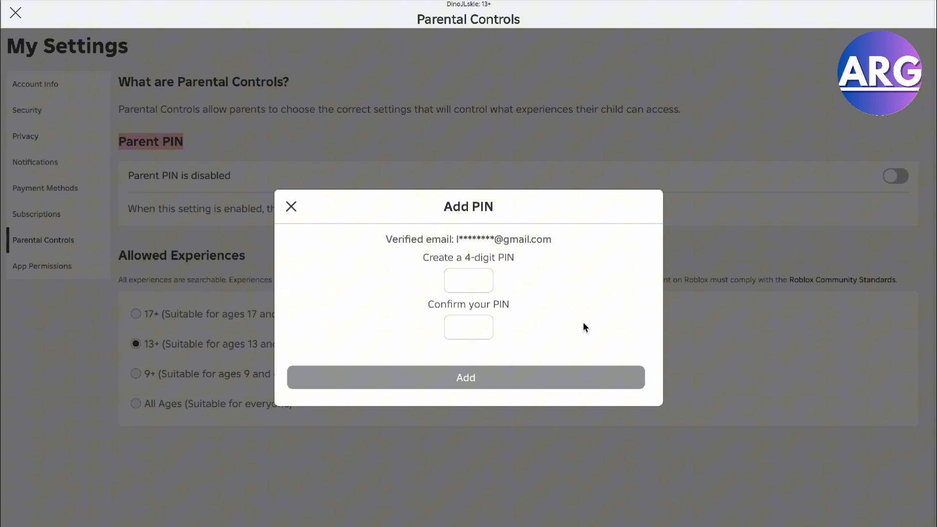
mouse_move(570, 306)
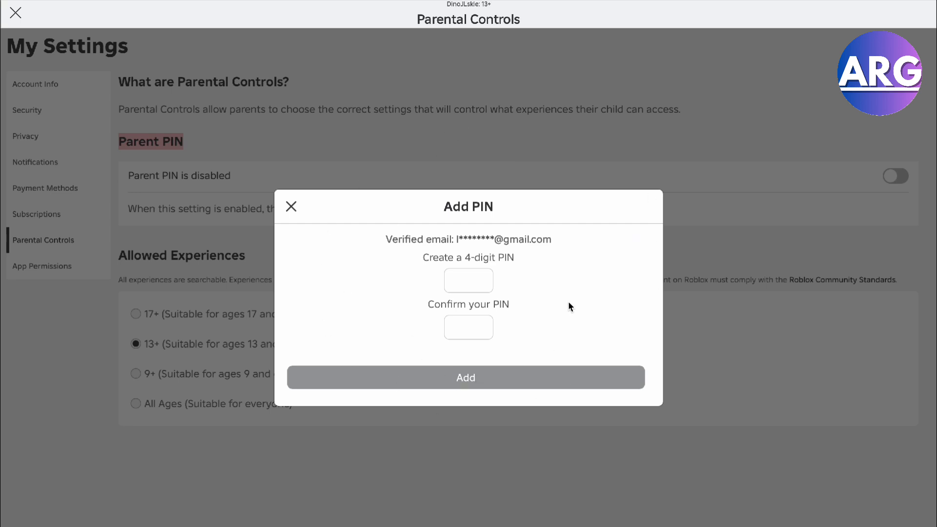
click(467, 280)
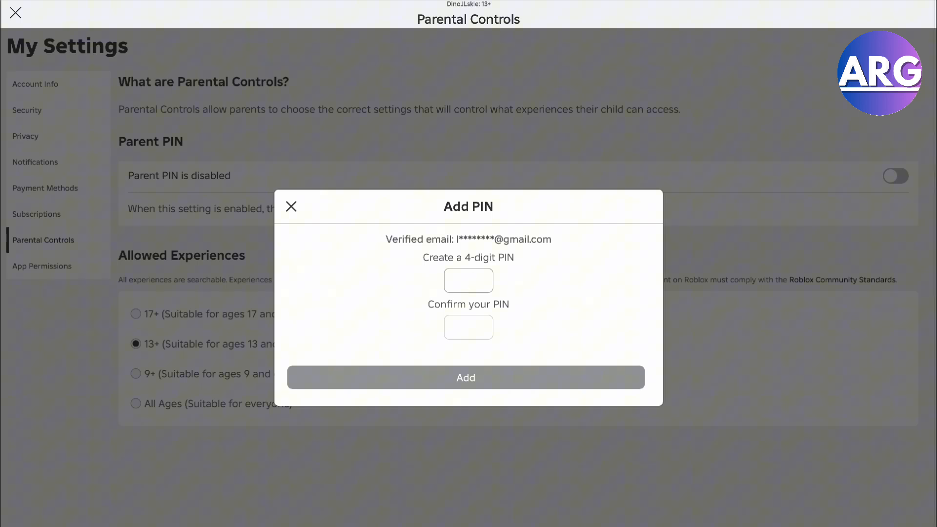
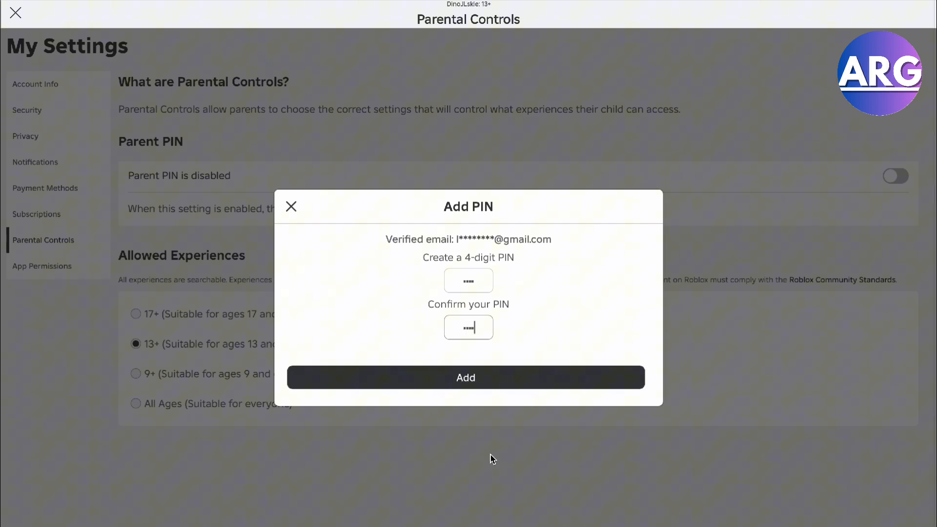
click(465, 376)
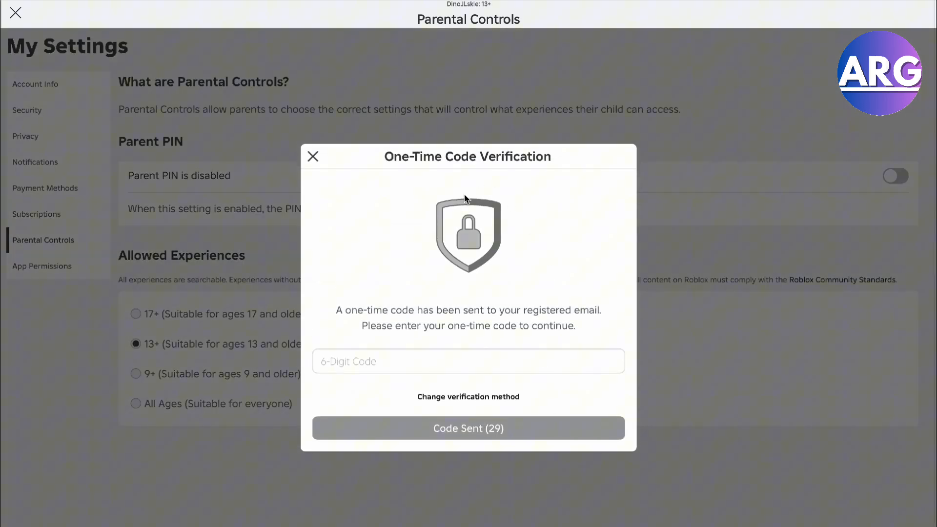
mouse_move(511, 195)
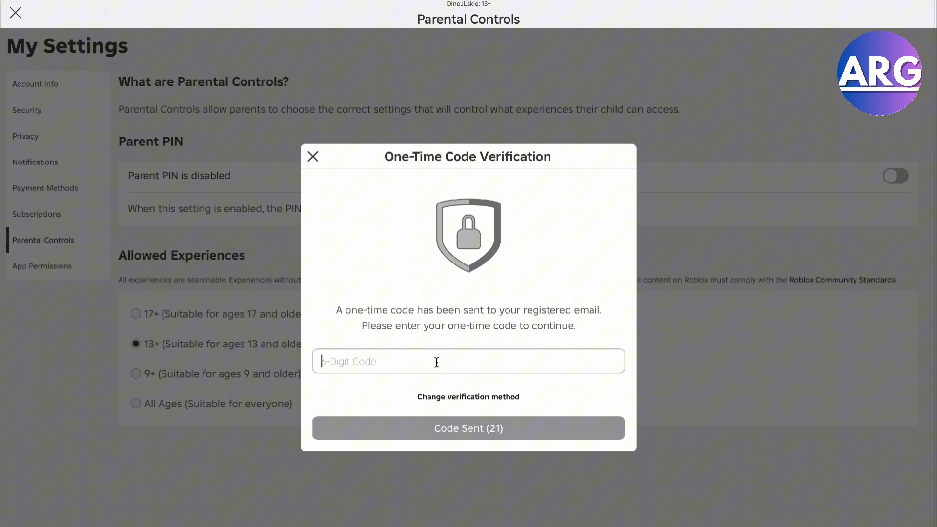
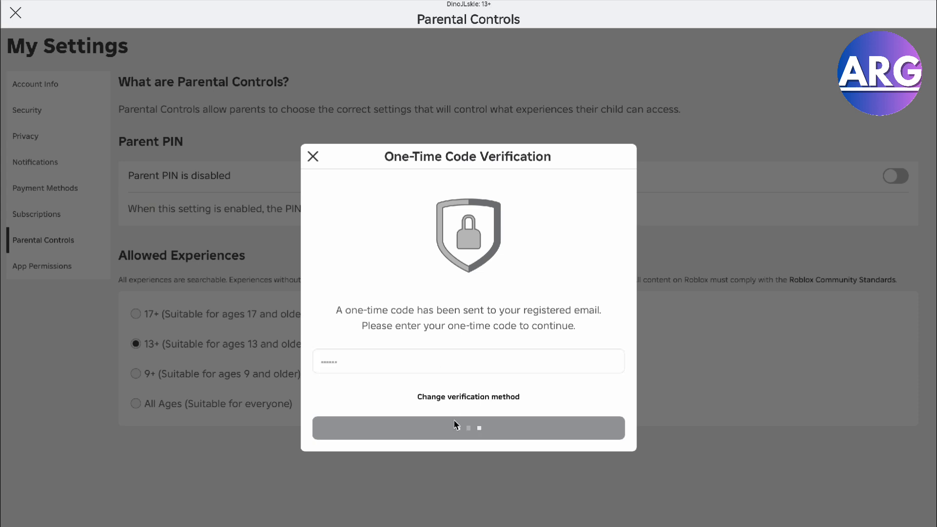
click(468, 428)
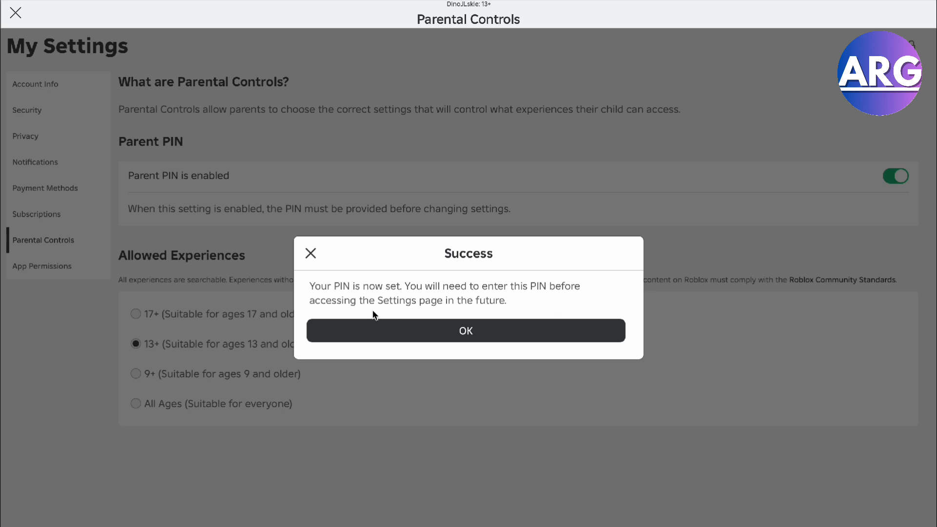
Step: Acknowledge the PIN-set message, revisit Parental Controls to confirm it's enabled, then return Home
click(465, 331)
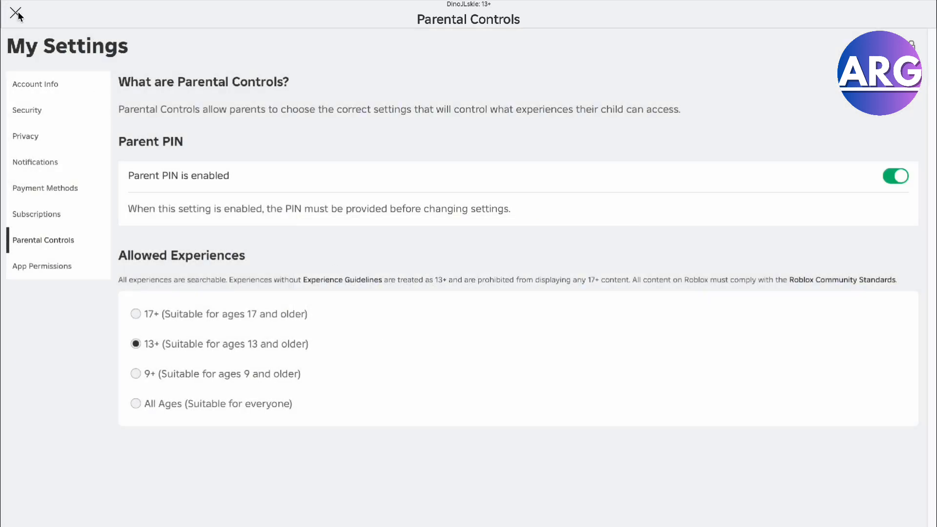
click(16, 14)
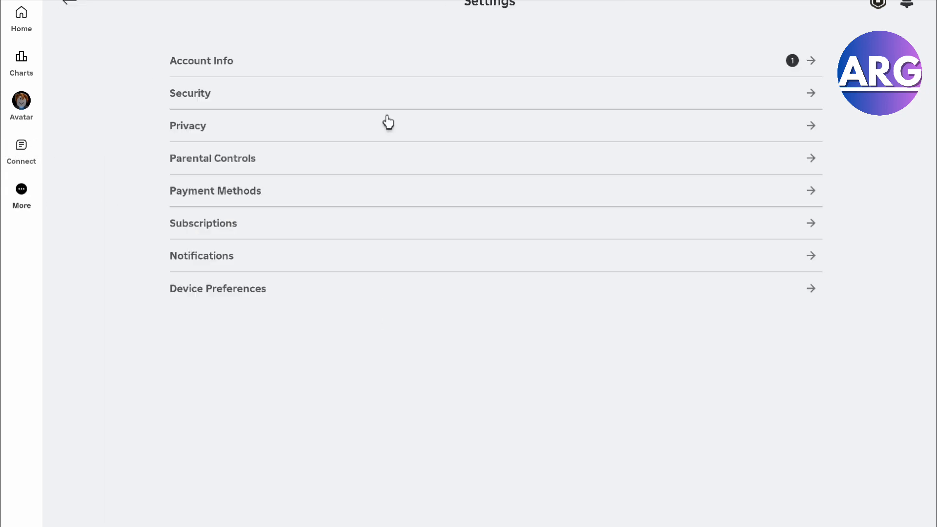
mouse_move(369, 222)
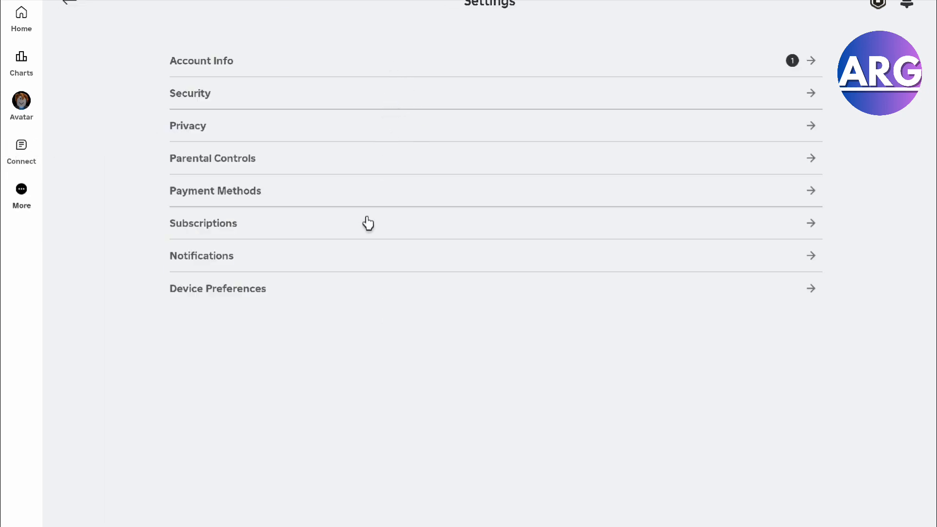
click(212, 158)
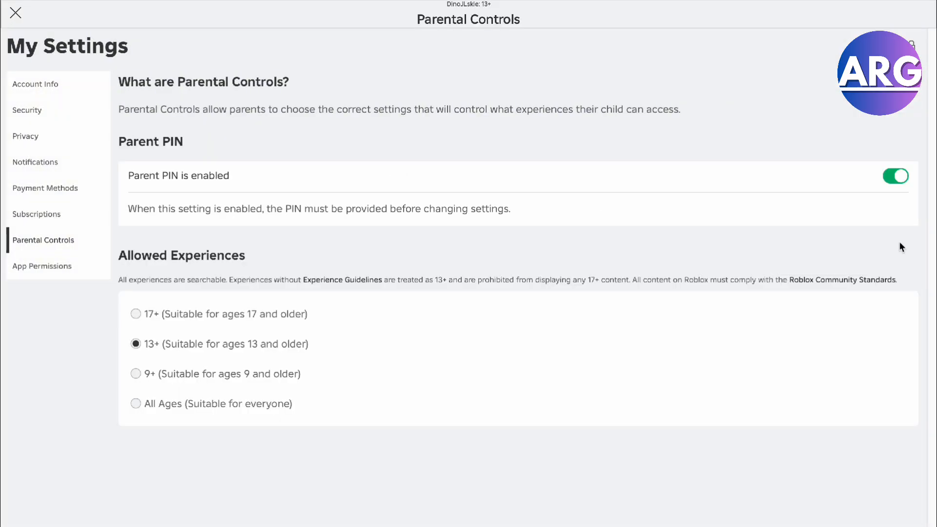
mouse_move(299, 97)
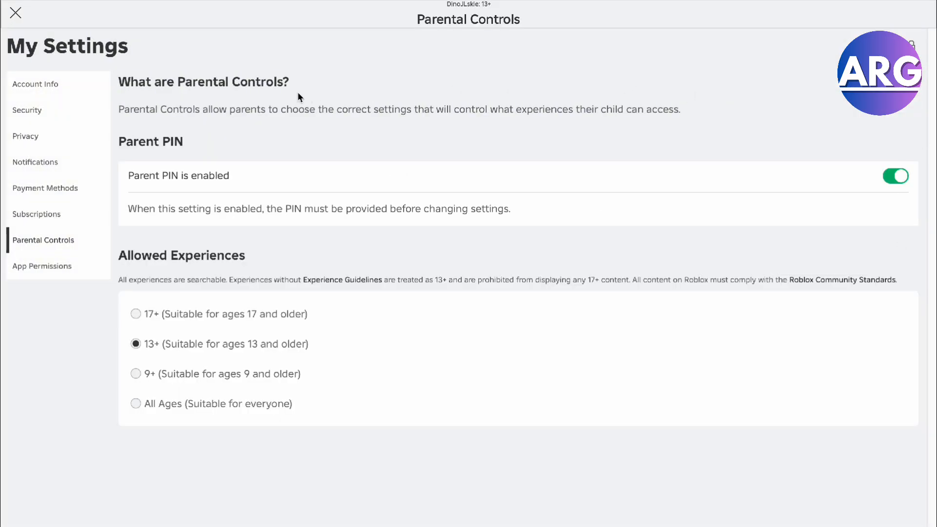
click(15, 12)
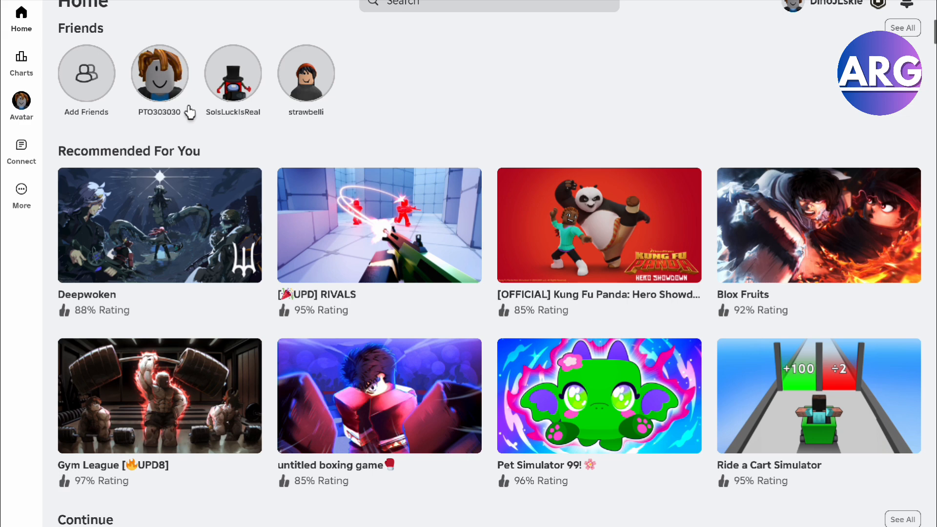
mouse_move(310, 107)
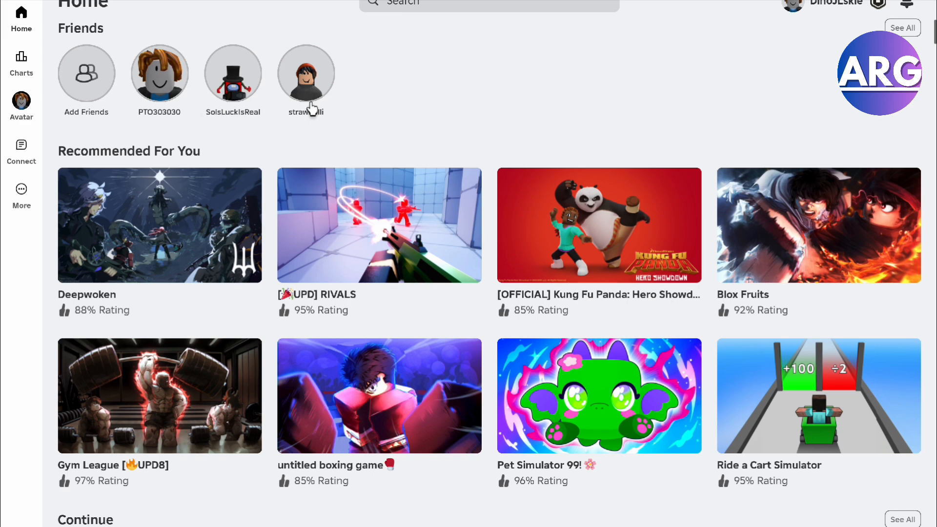